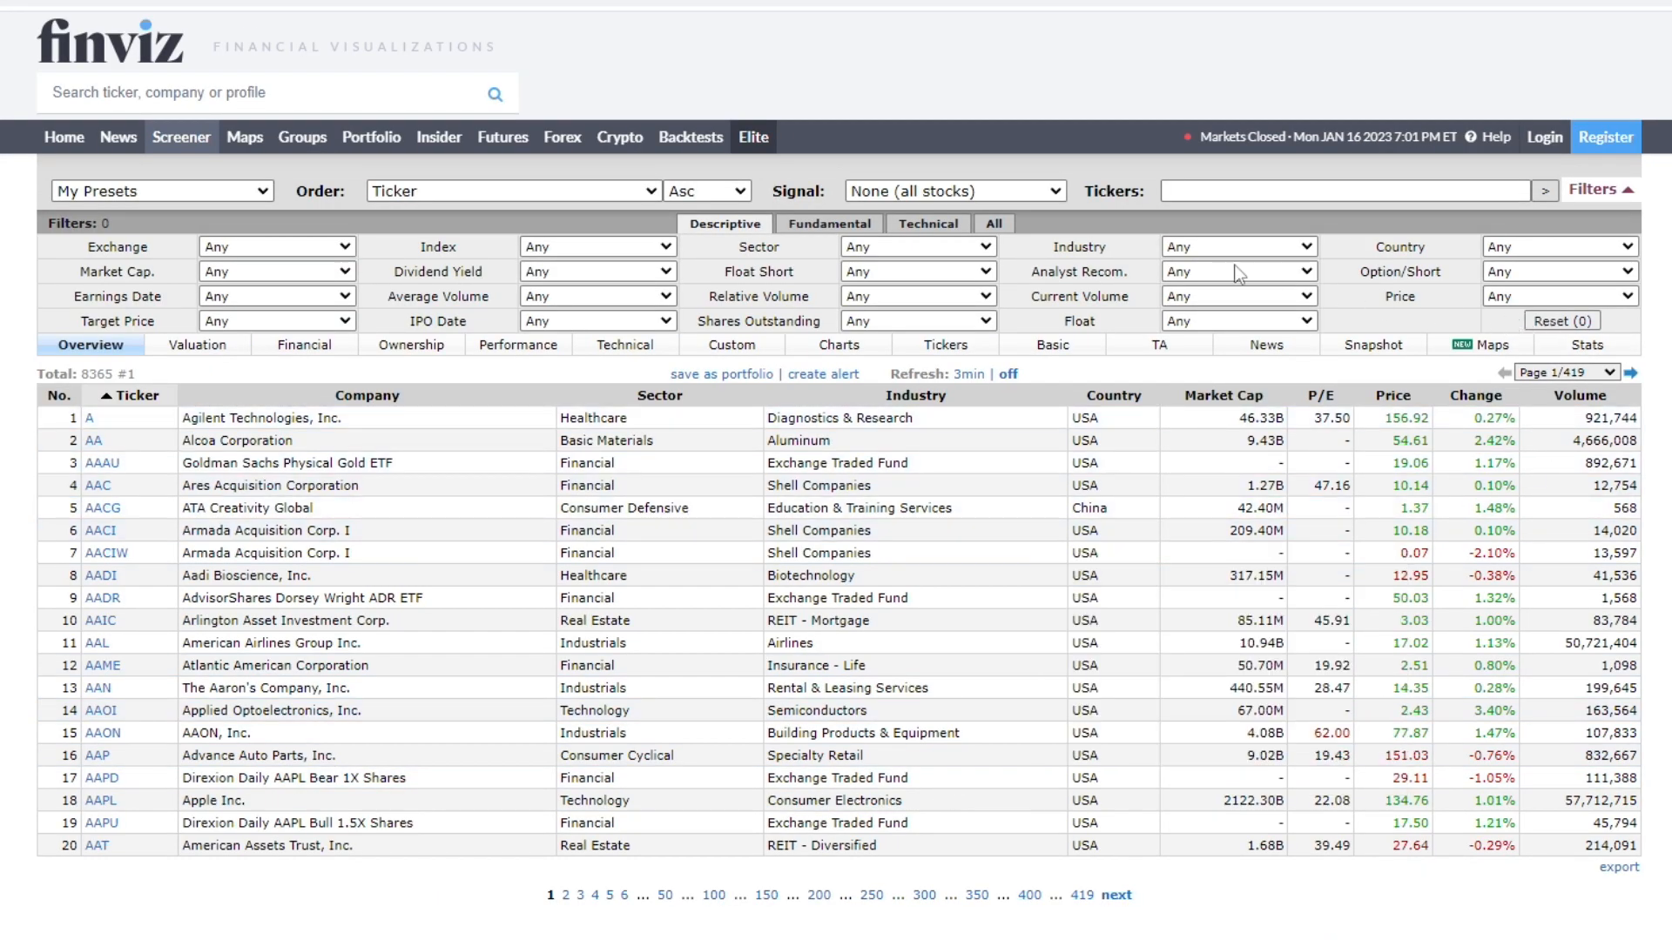
Step: Show all screener filters and set Country to USA, leaving 7,175 stocks
left_click(993, 224)
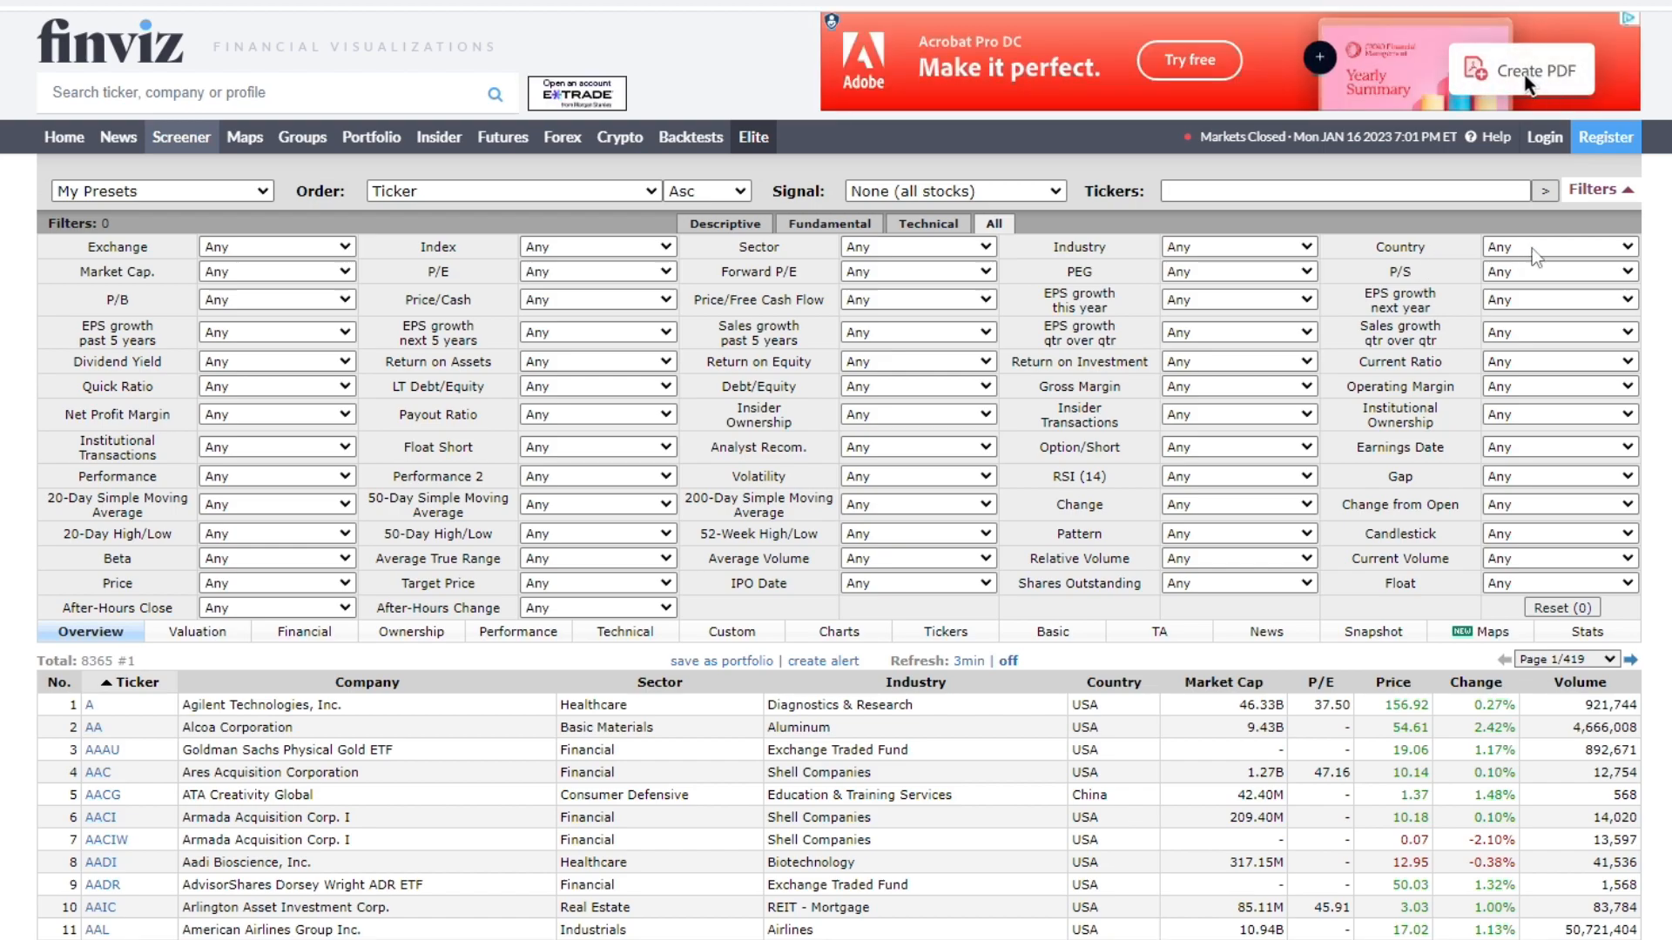
left_click(1558, 246)
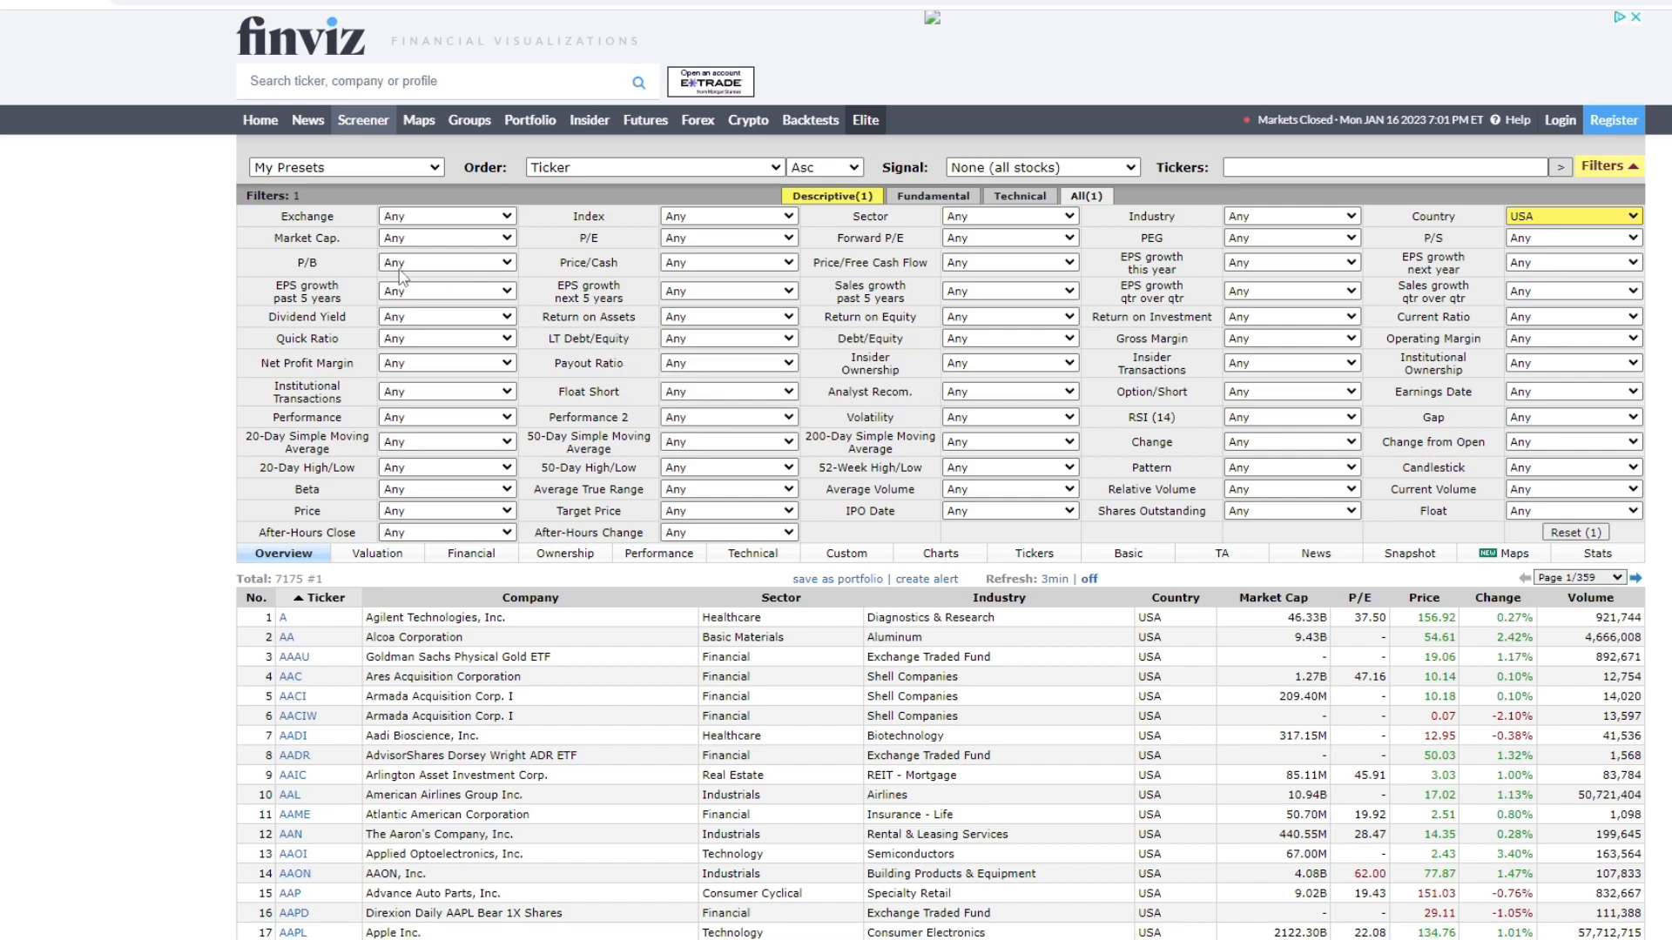
Step: Set Market Cap to Mega ($200bln and more), leaving 32 US stocks
left_click(447, 236)
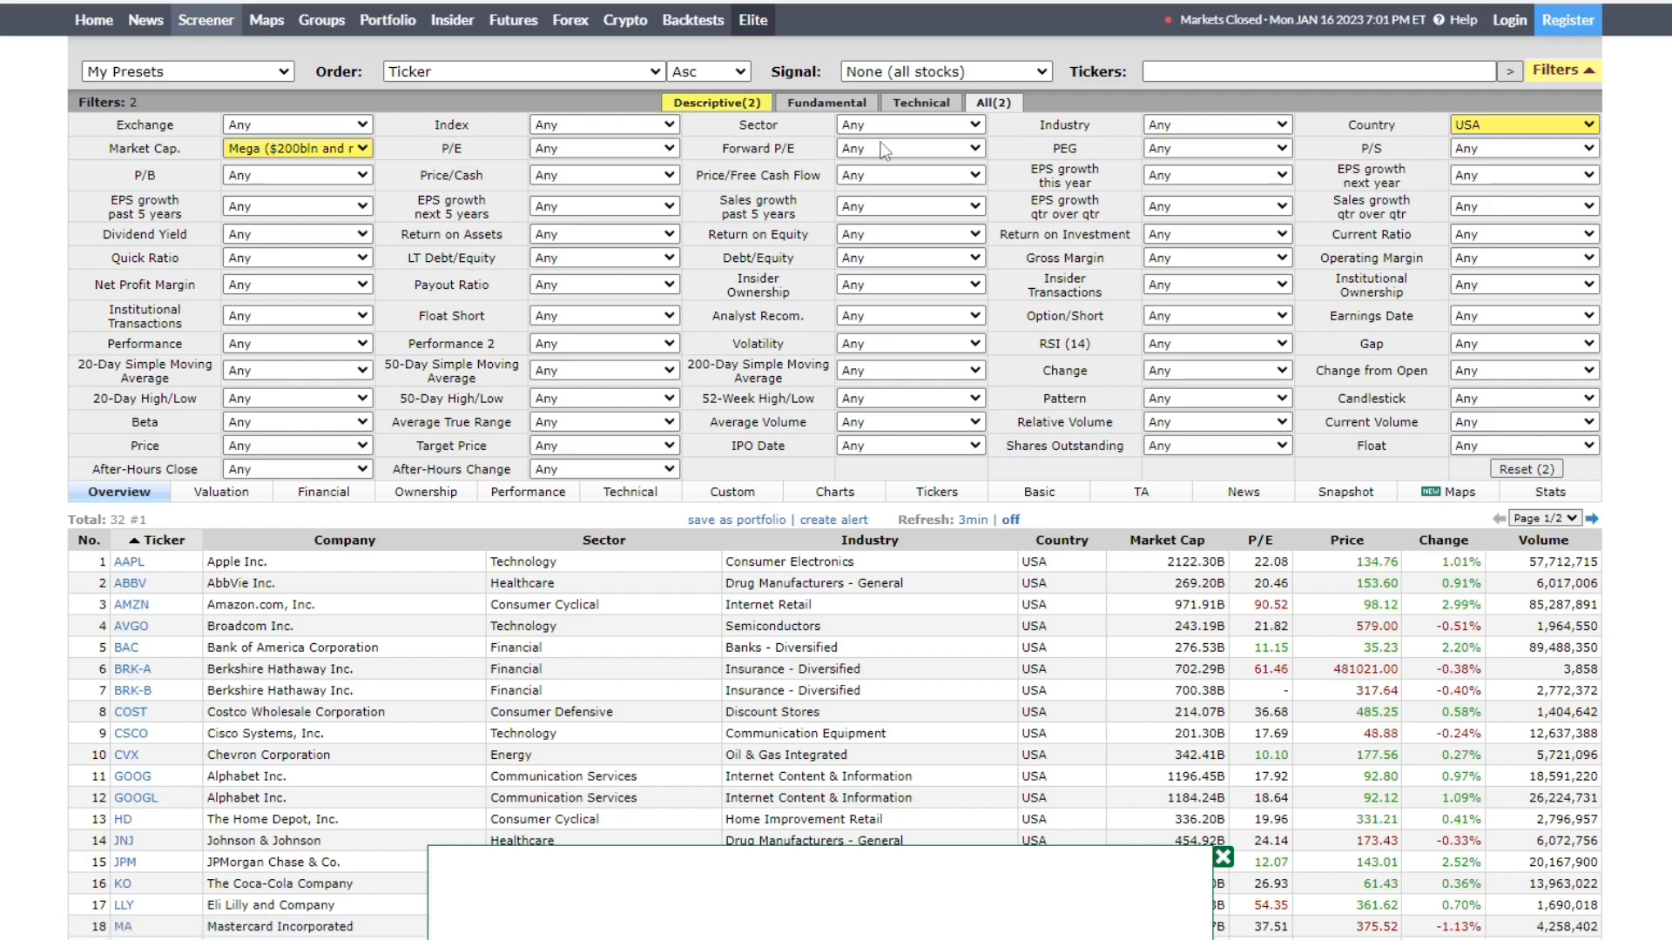
mouse_move(876, 164)
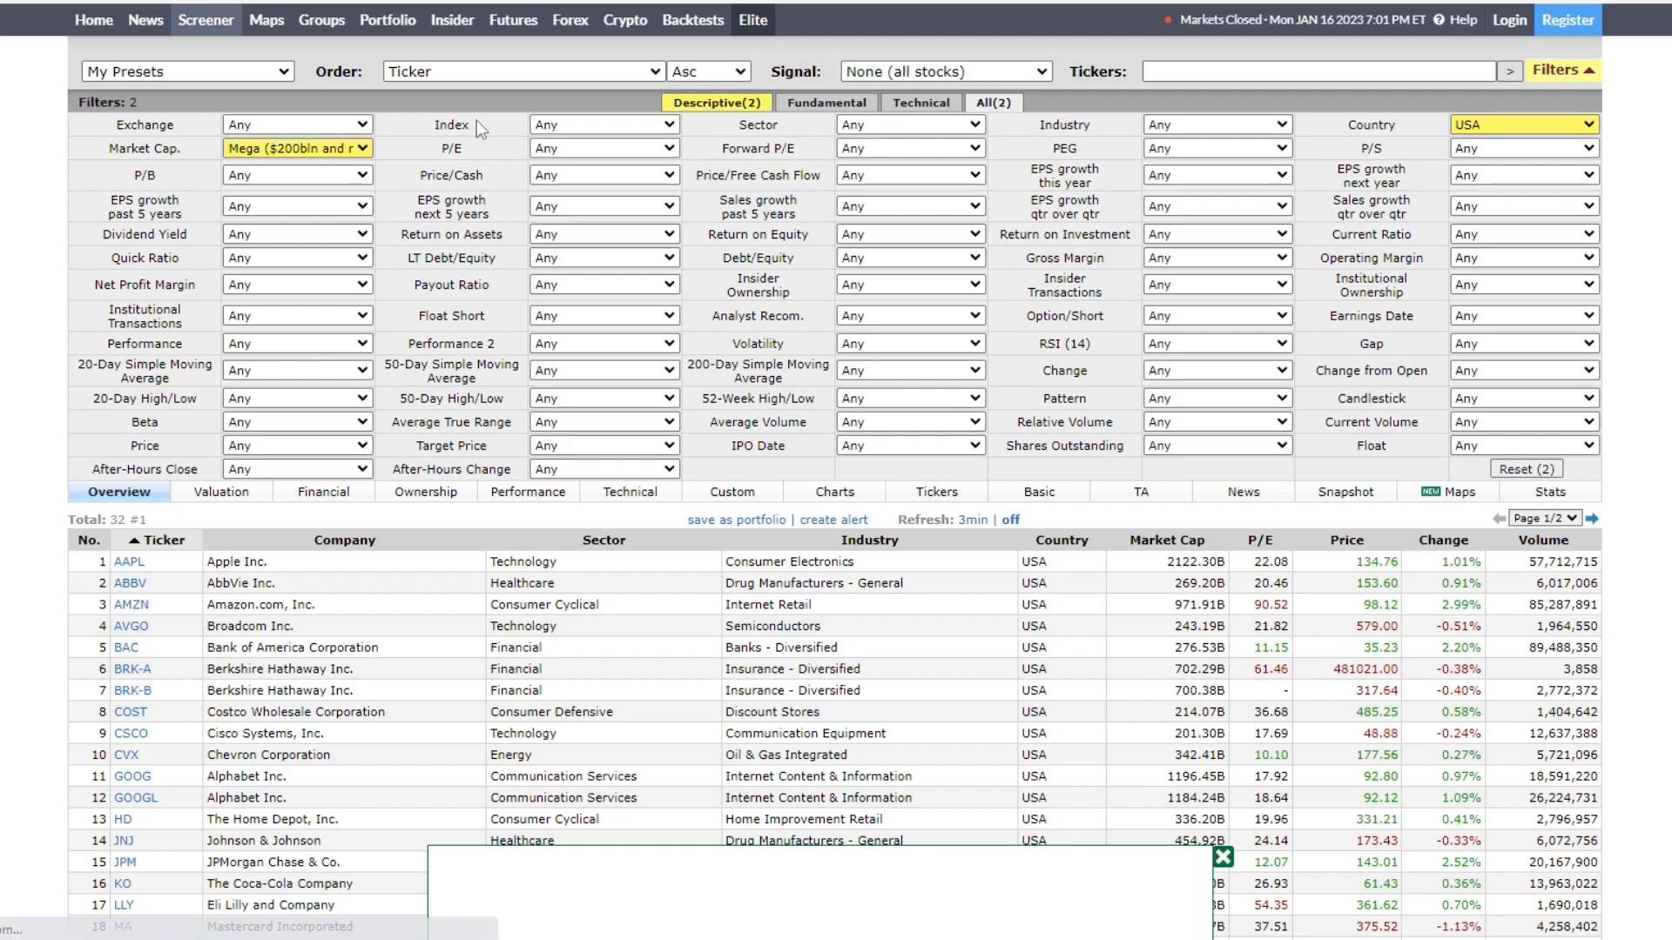
Step: Require S&P 500 membership, ROI over +10% and ROA over +5%, leaving 23 stocks
left_click(601, 123)
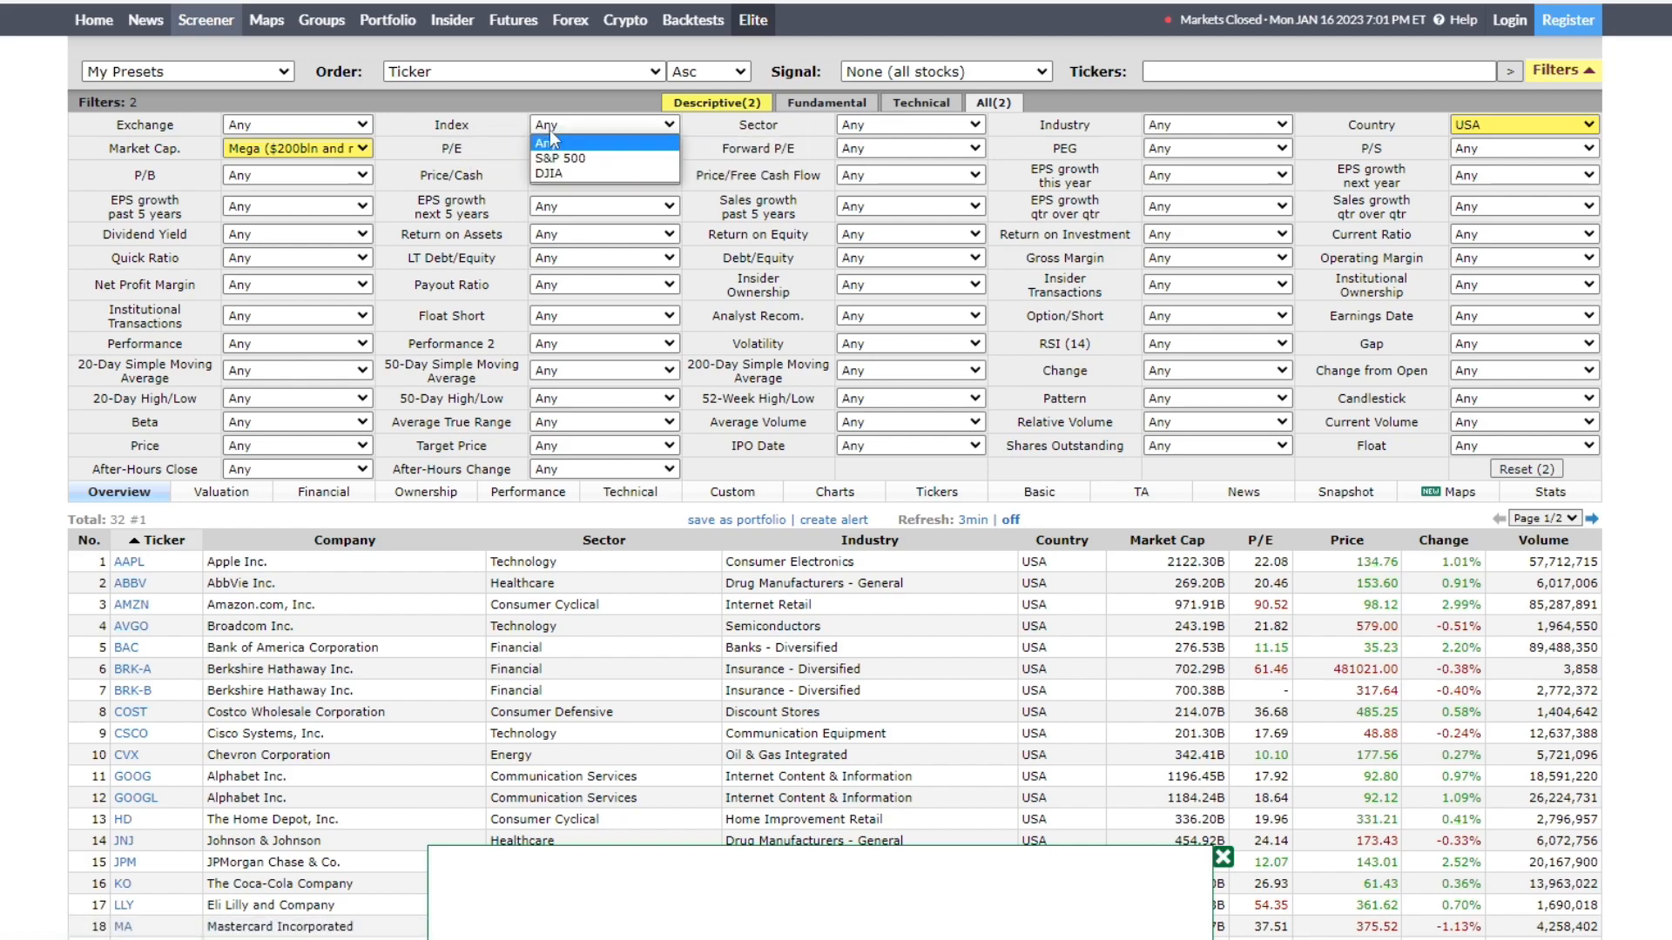
left_click(559, 158)
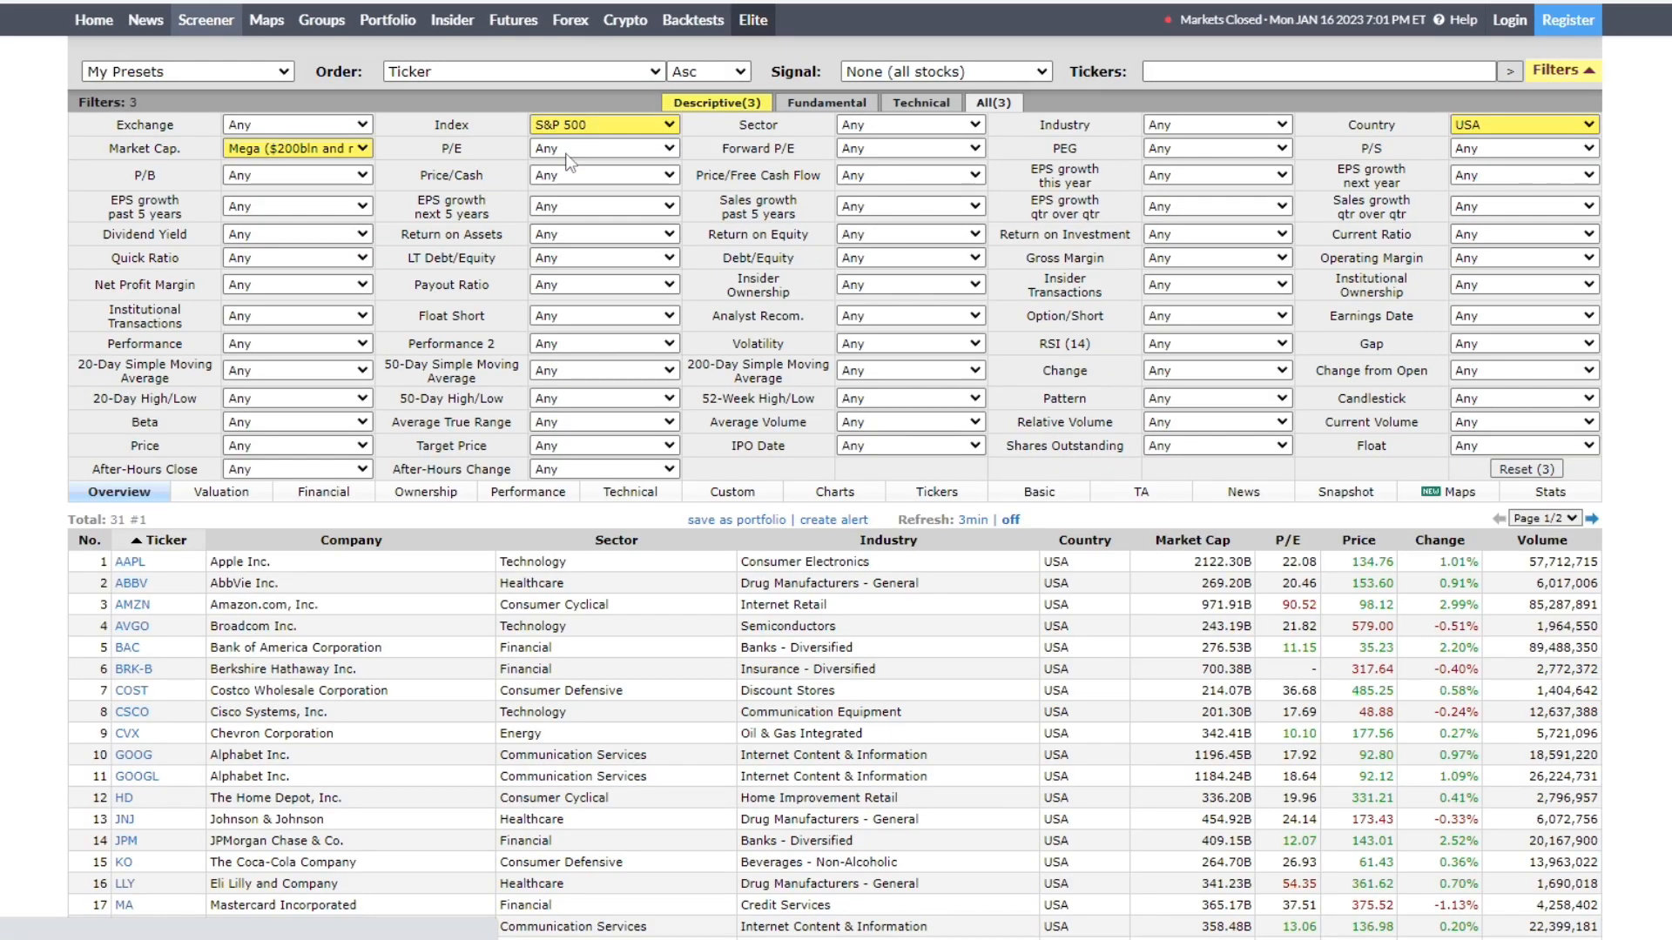
left_click(1216, 233)
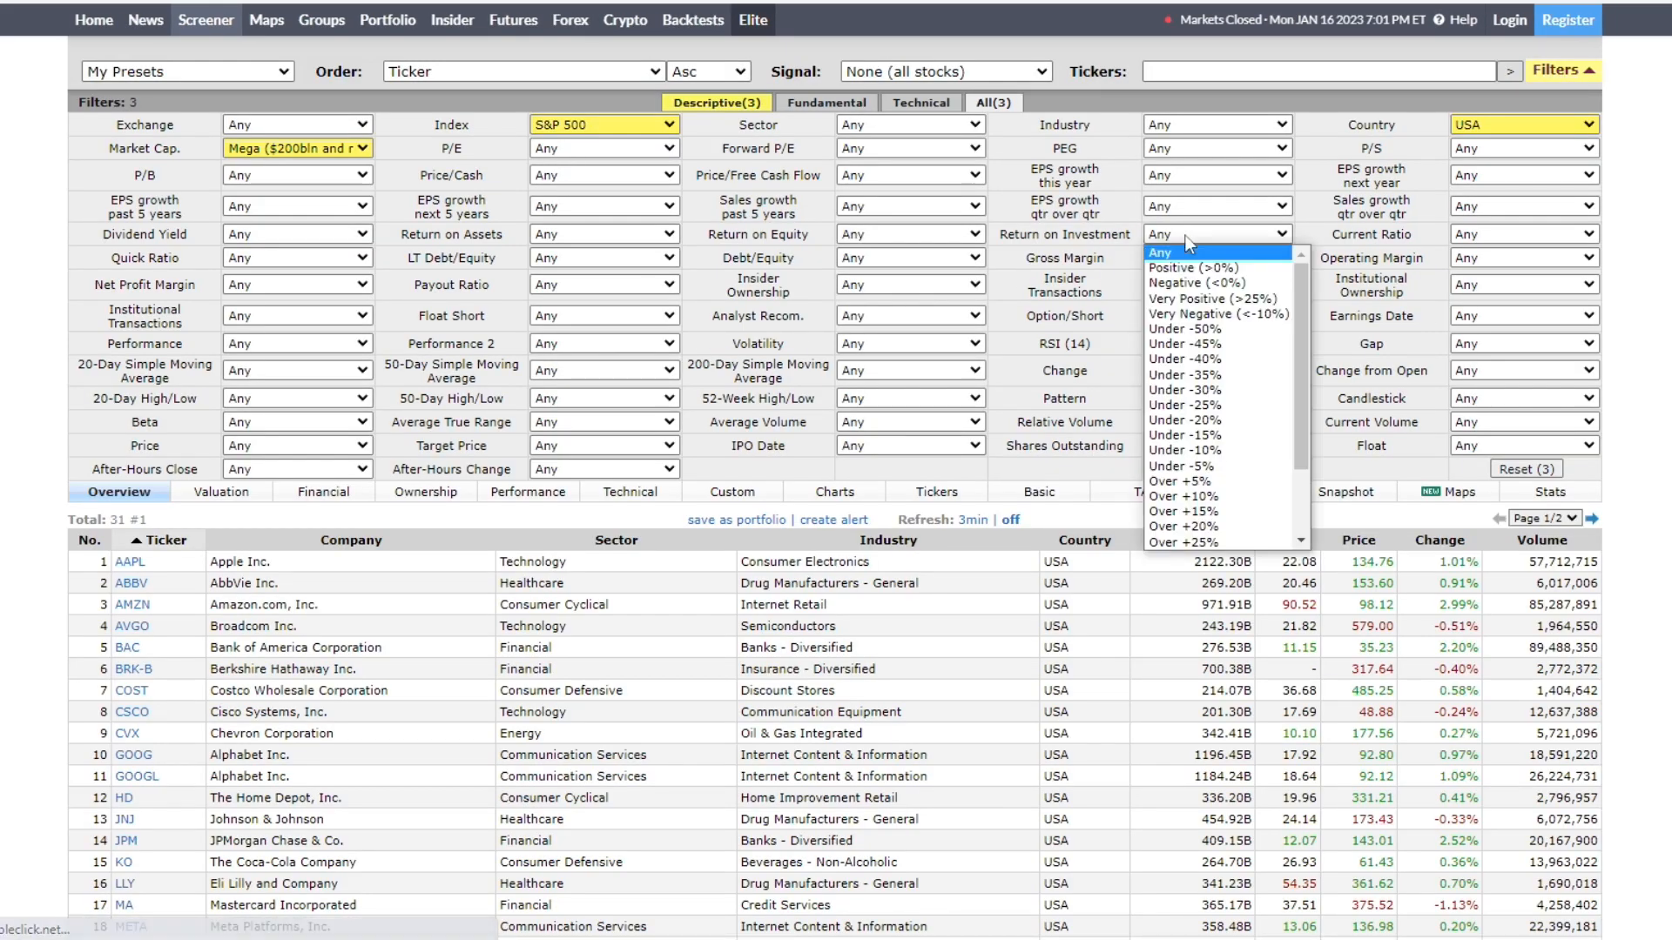
mouse_move(1205, 495)
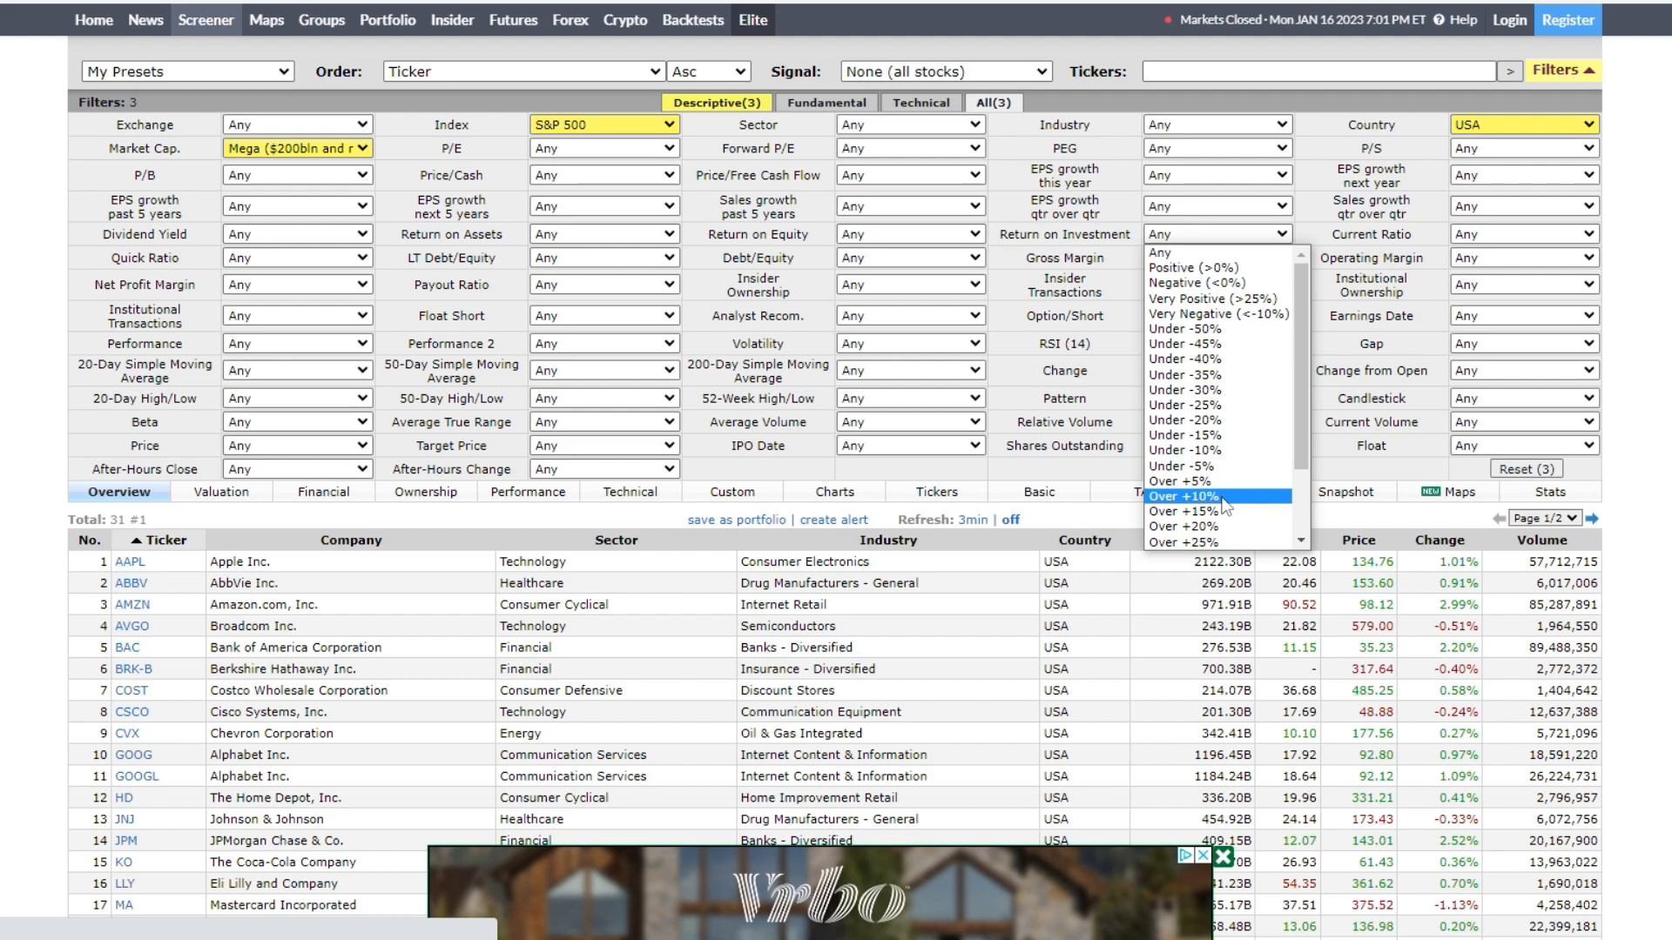
left_click(1182, 496)
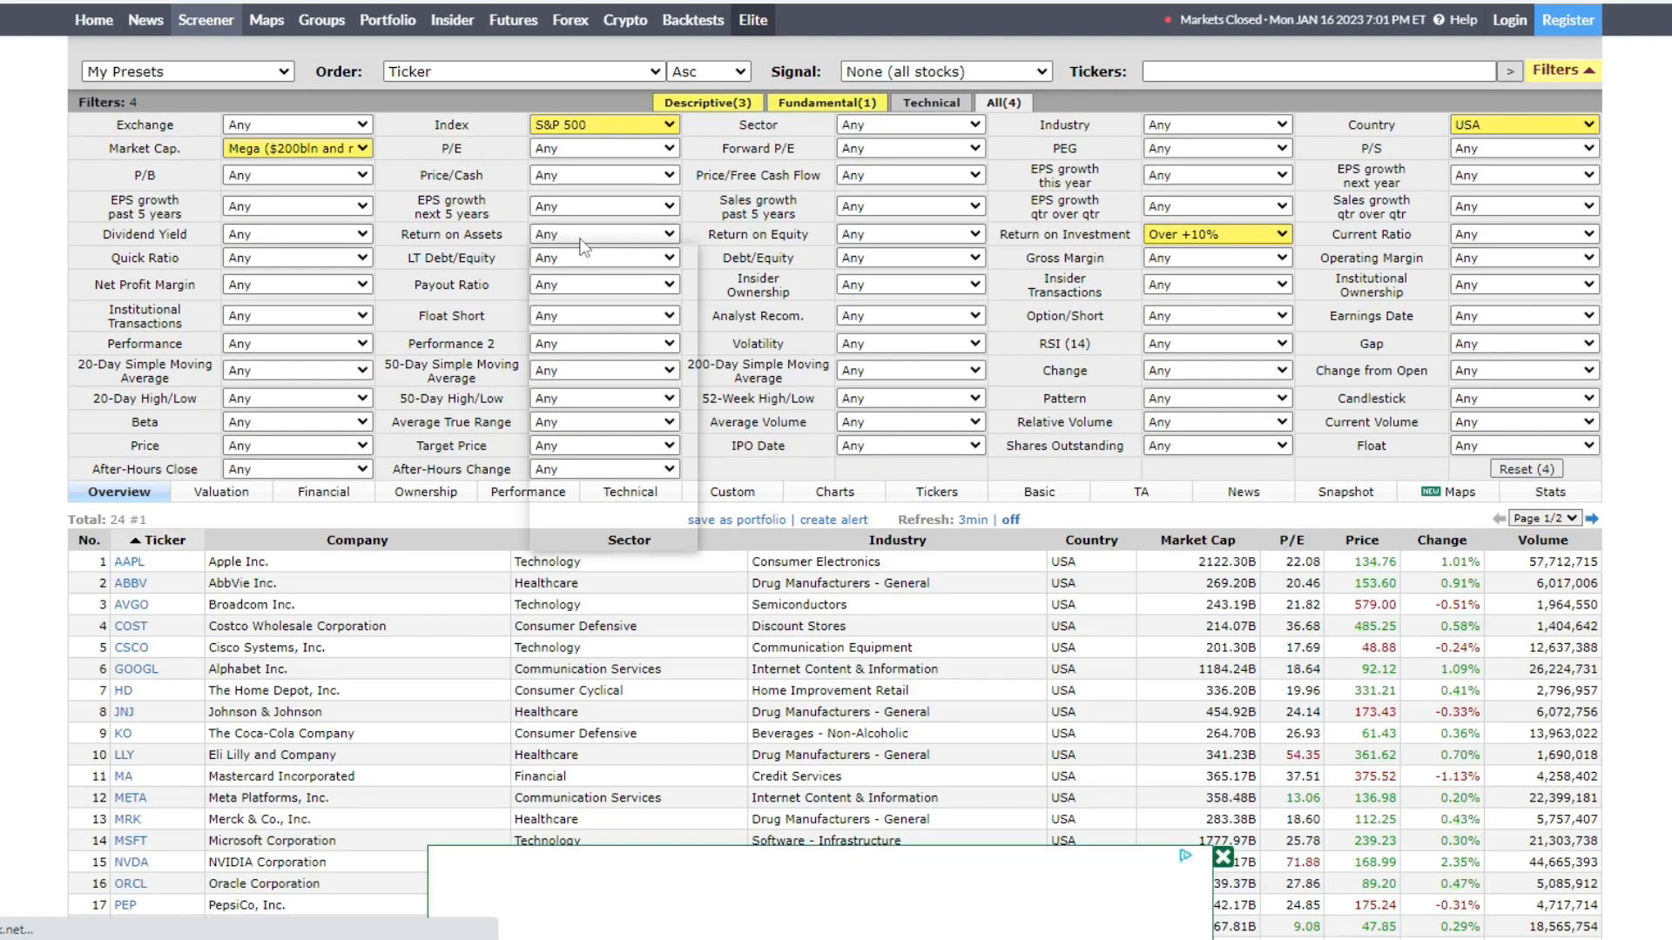
left_click(566, 235)
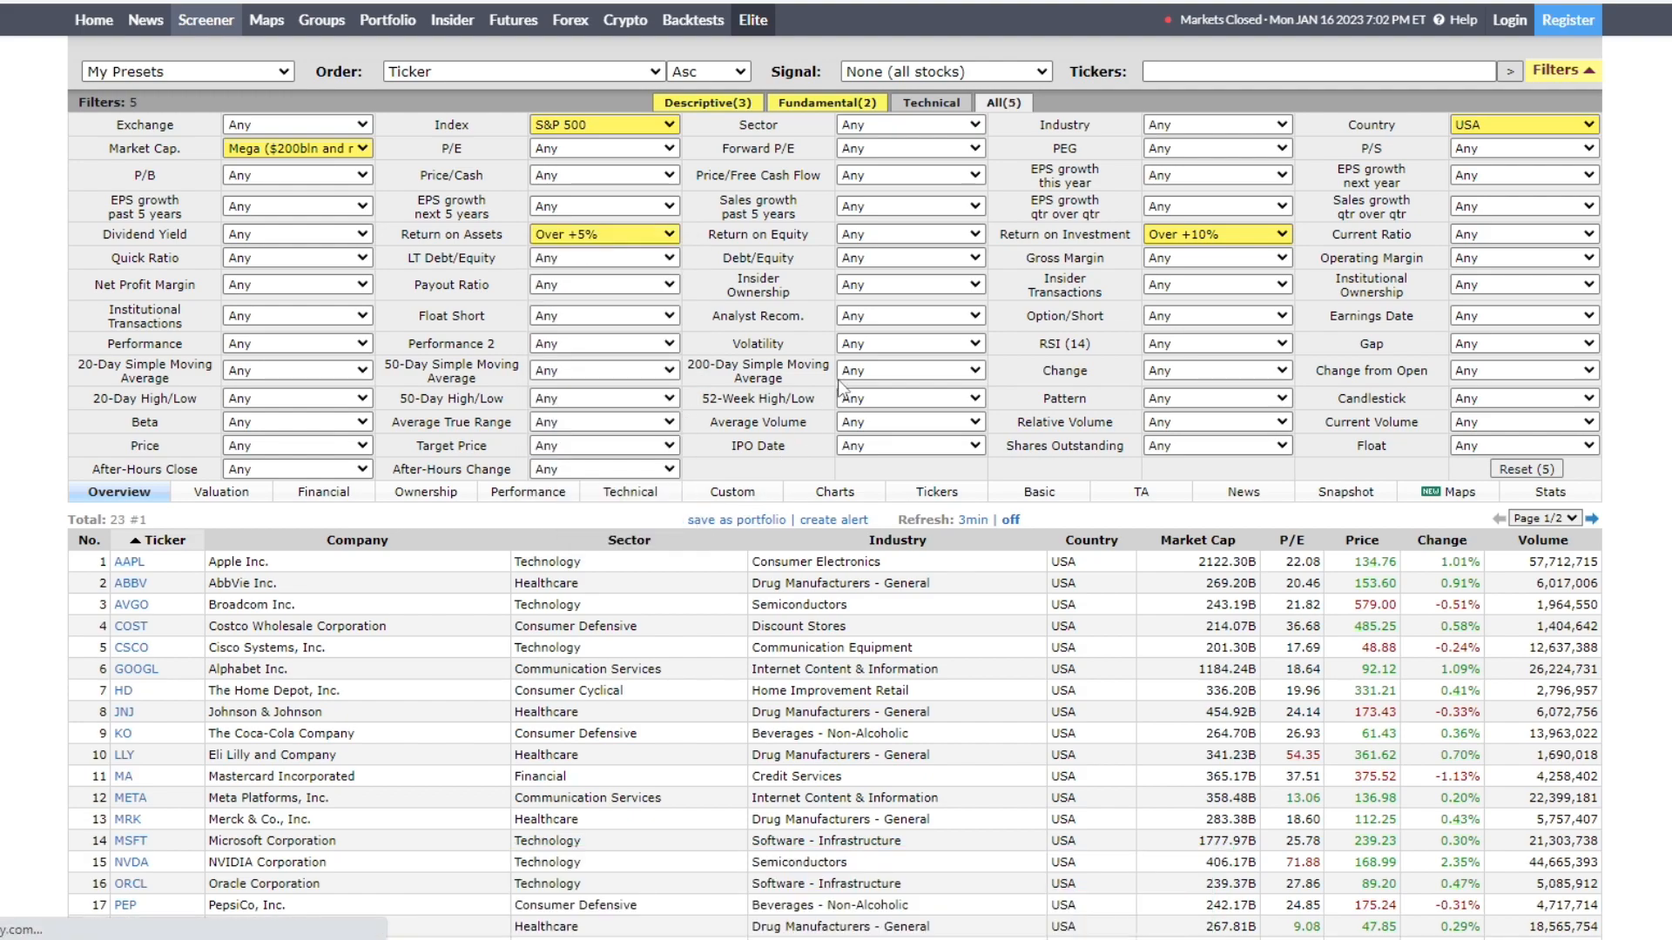
scroll("down", 3)
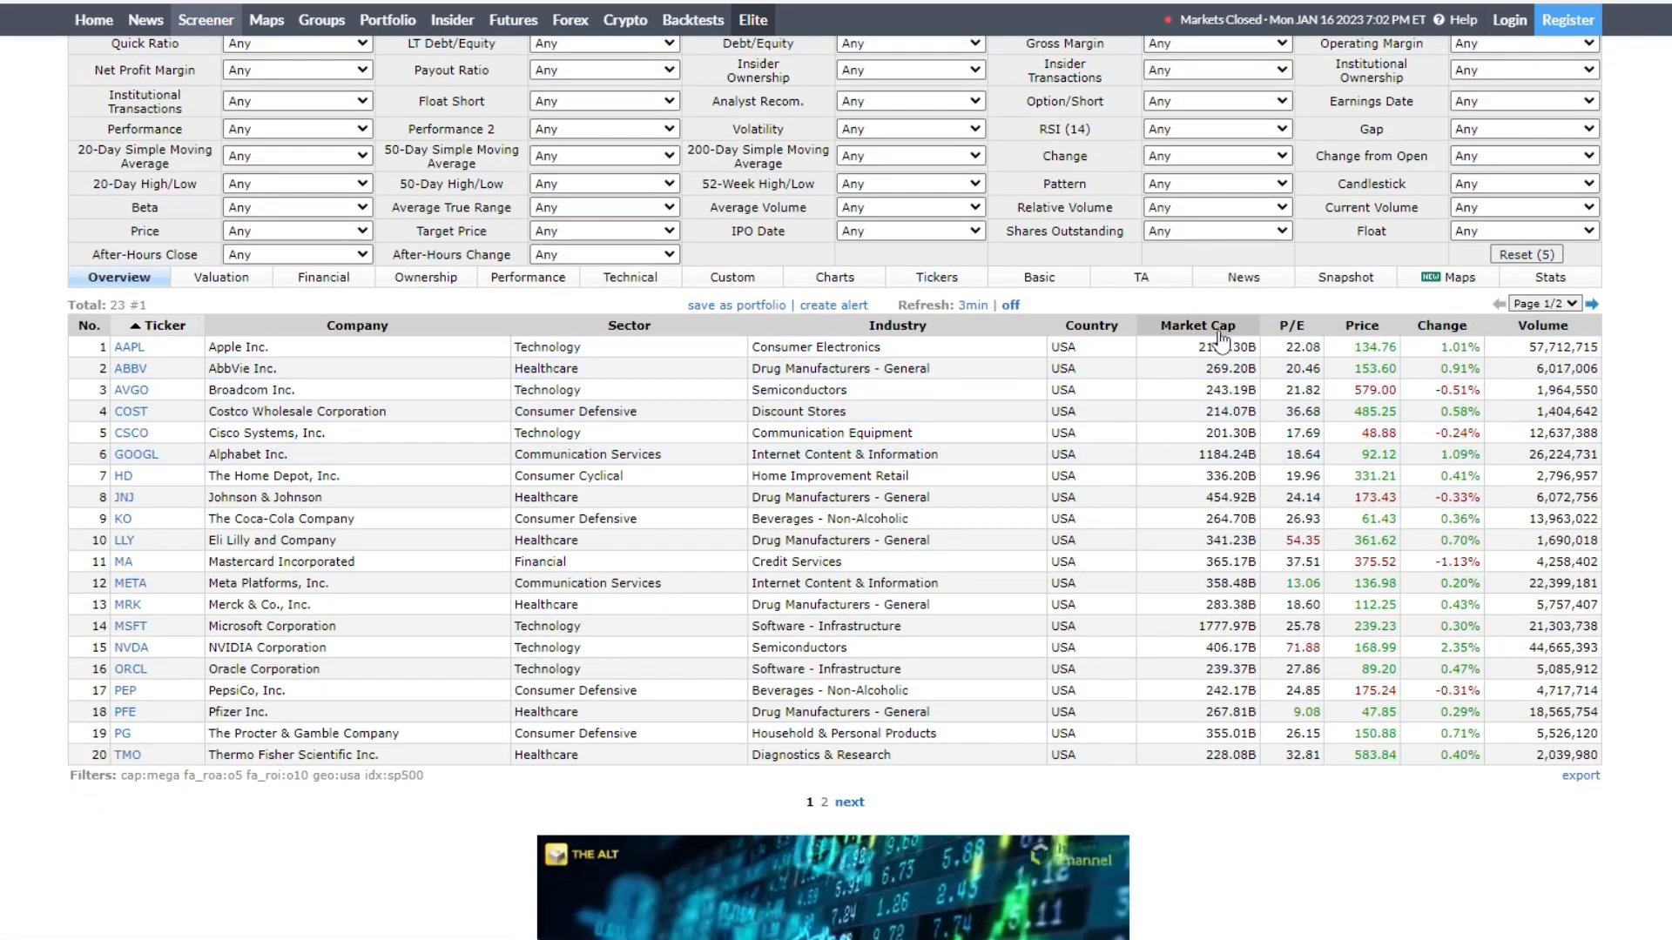
Step: Sort results by market cap descending and require positive gross margin, leaving 21 stocks
left_click(1196, 326)
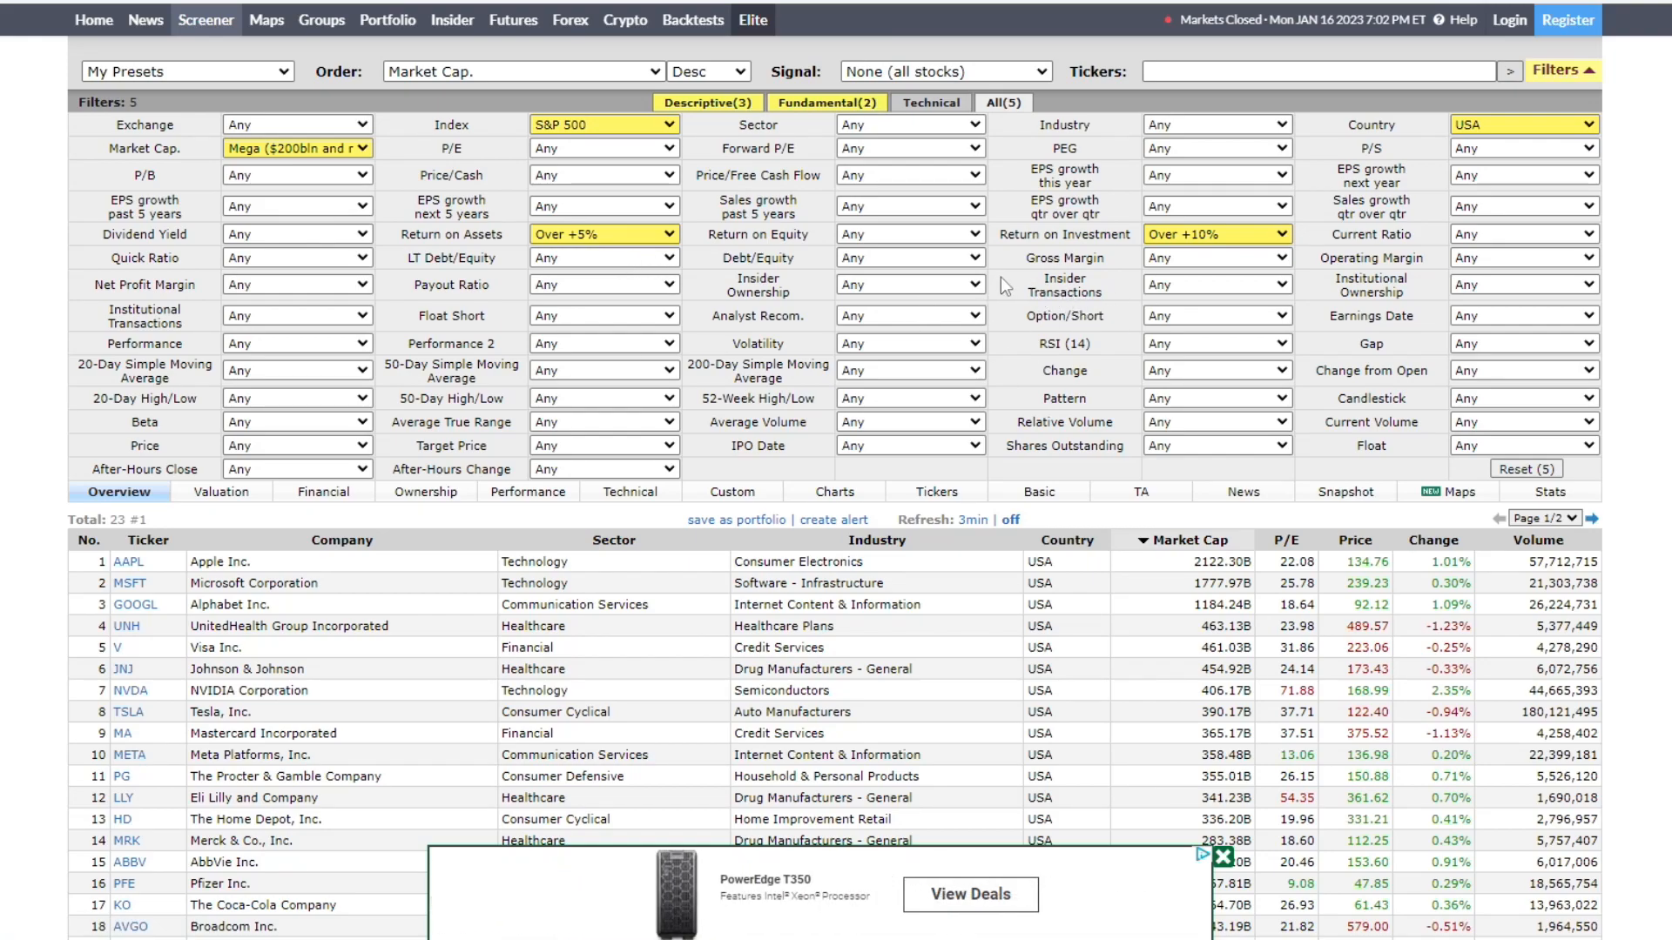
left_click(1216, 258)
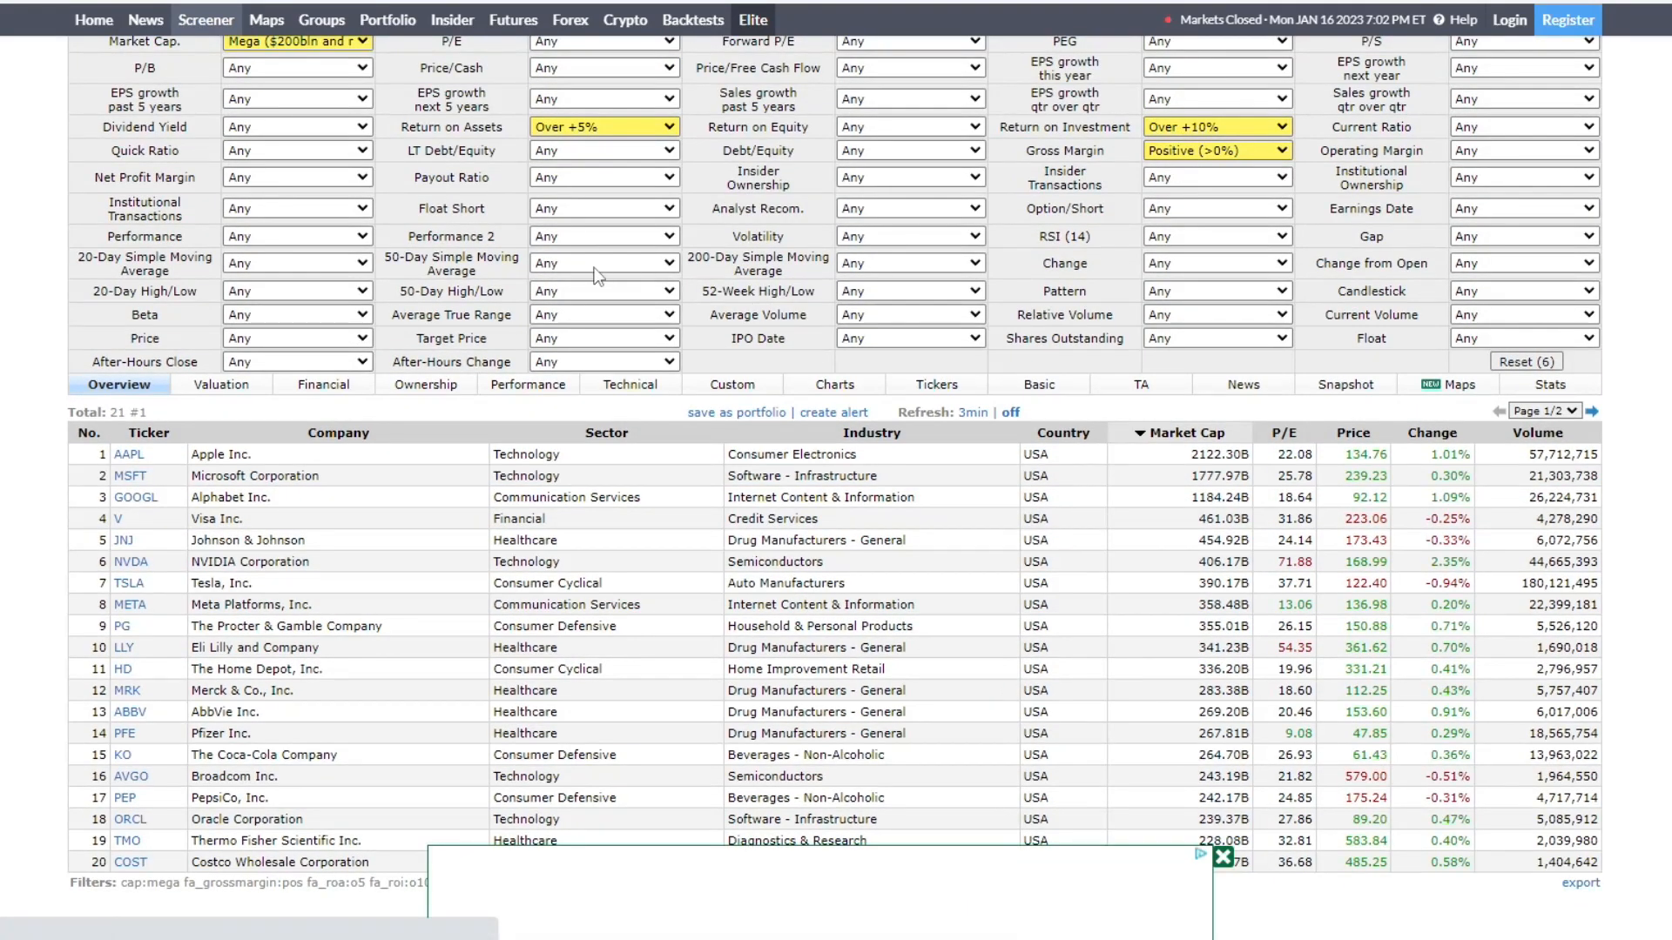
Step: Show META's quote page from the results, down to its fundamentals table
left_click(130, 605)
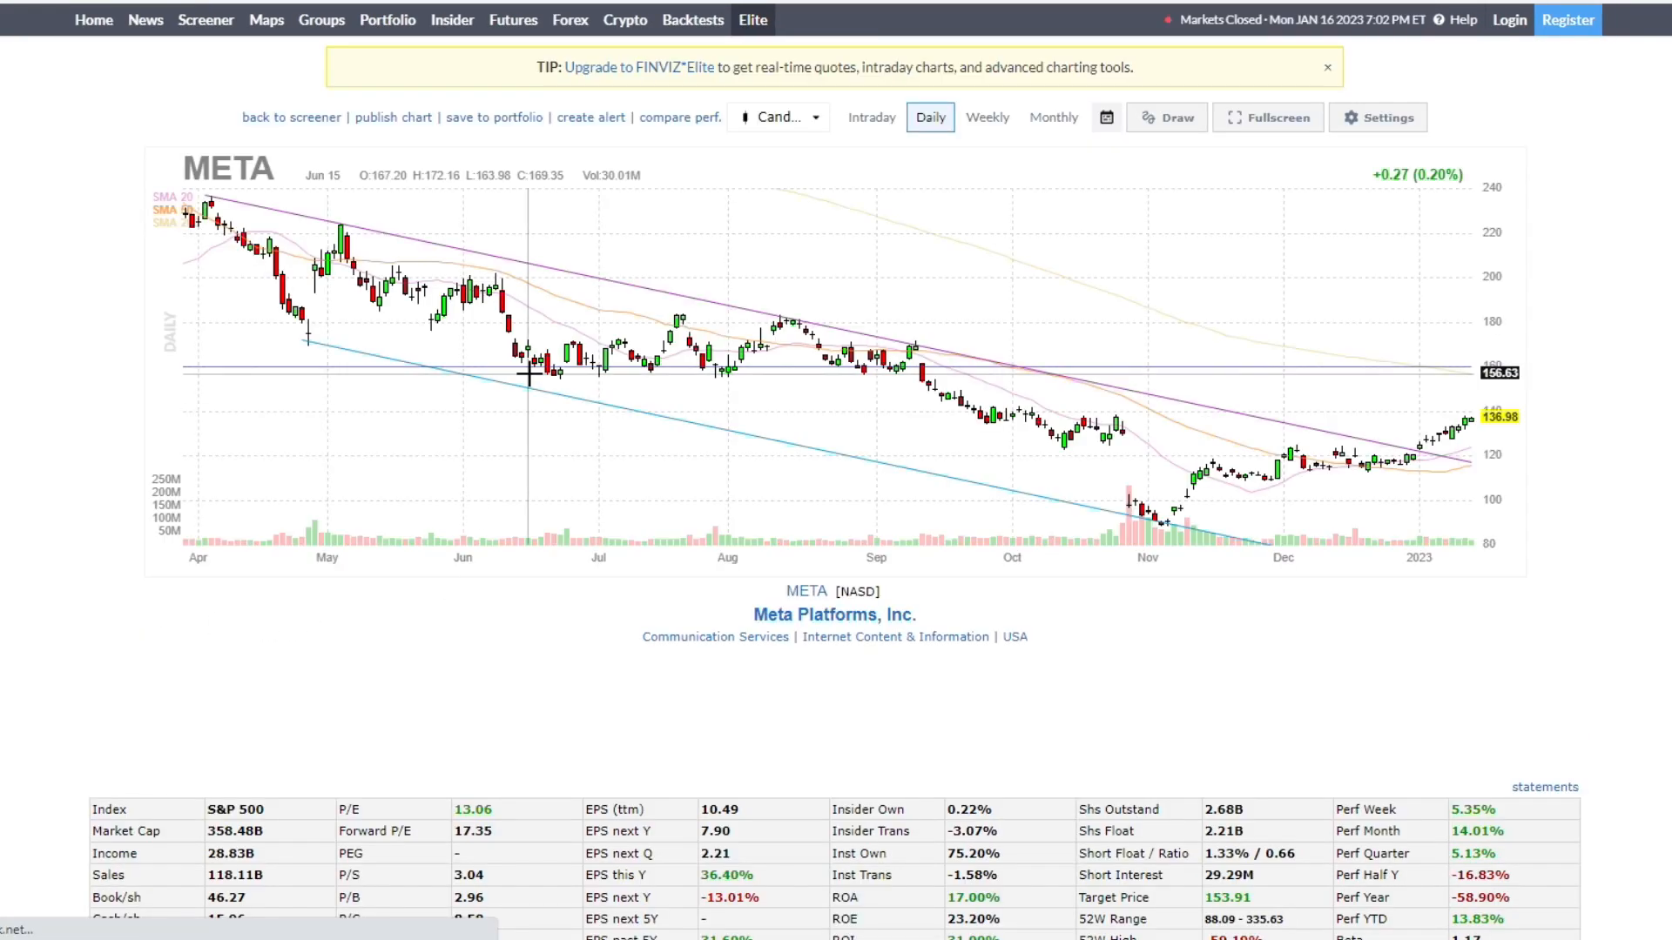
scroll("down", 3)
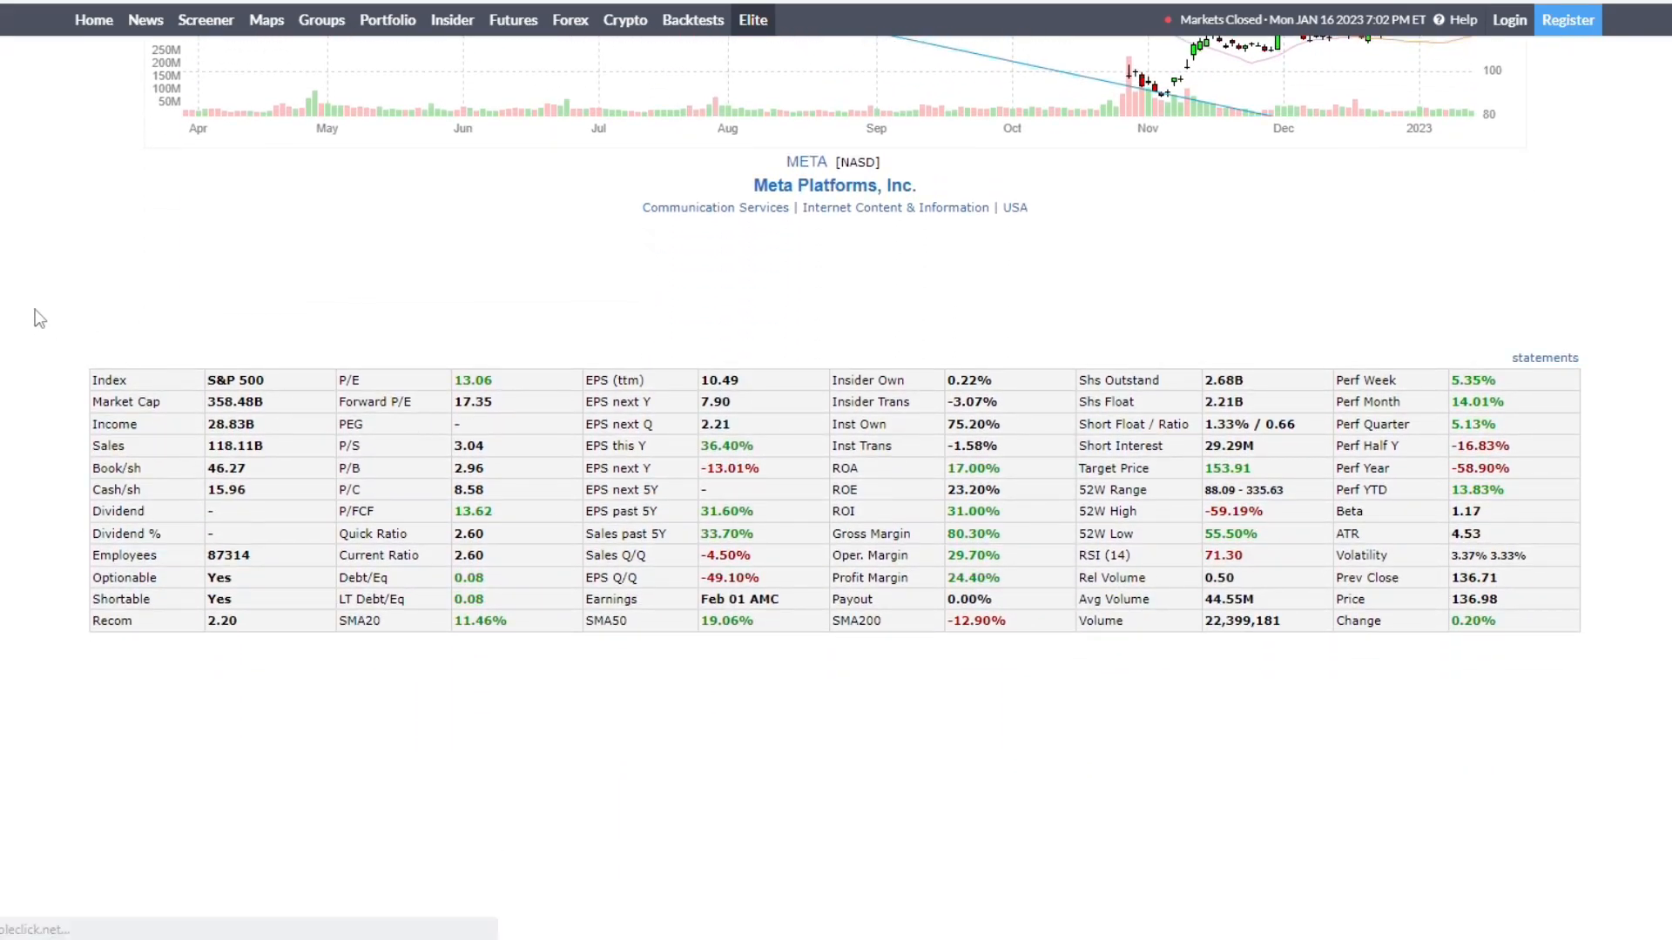
mouse_move(609, 631)
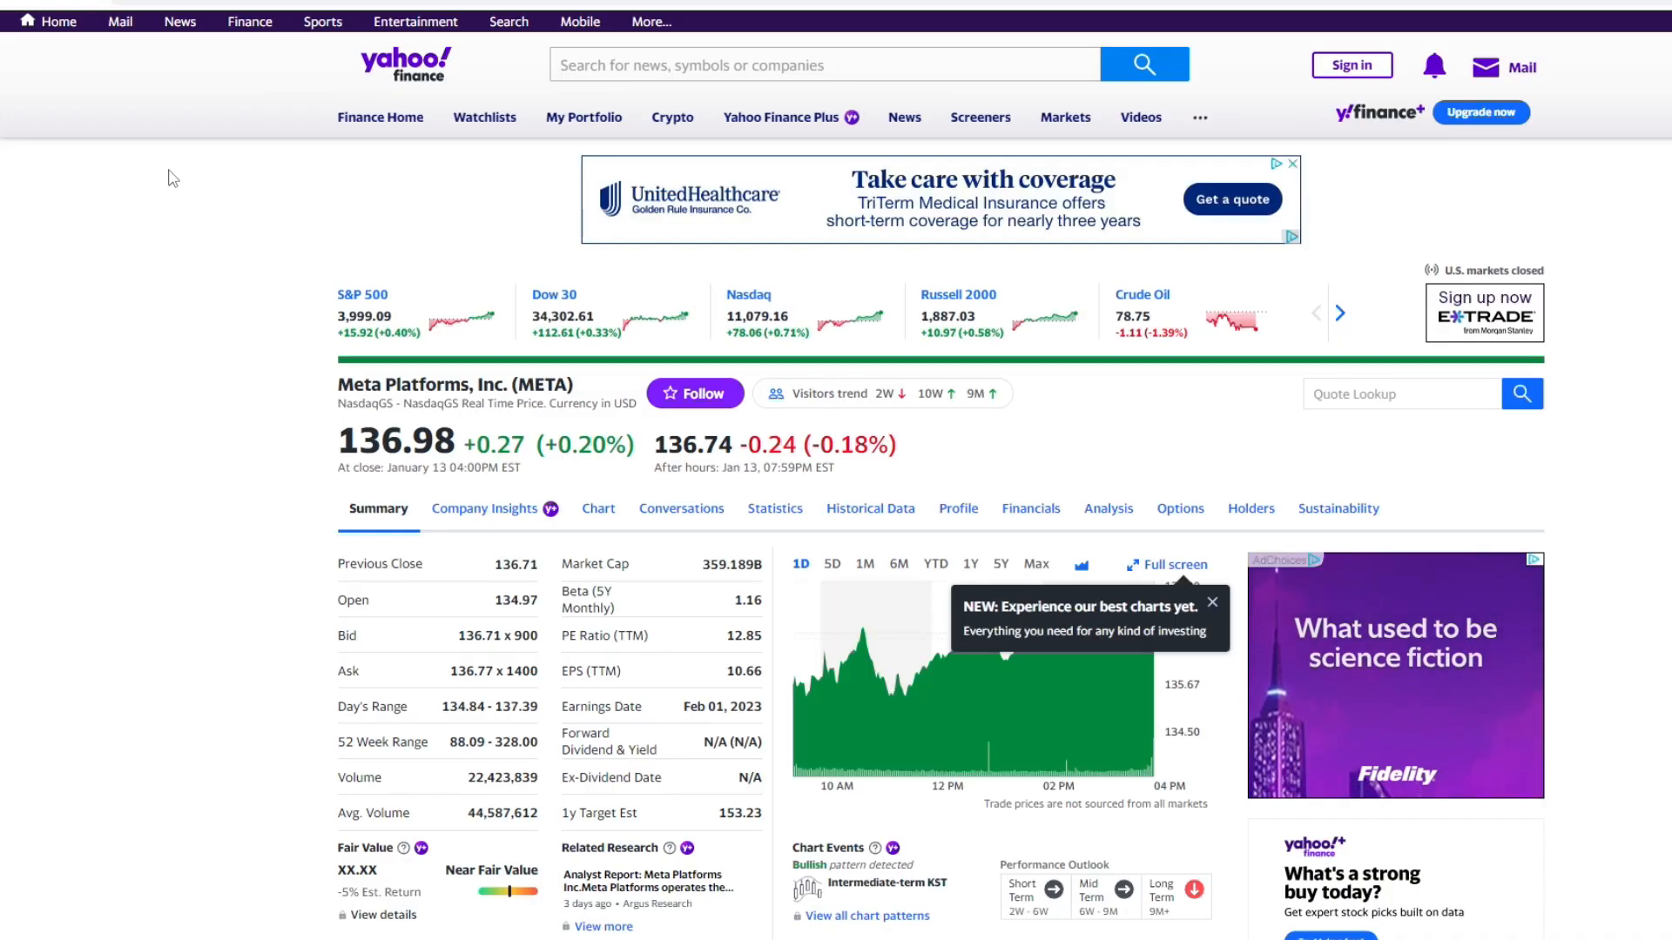
Step: Show Meta Platforms' annual income statement under Yahoo Finance Financials
scroll("down", 3)
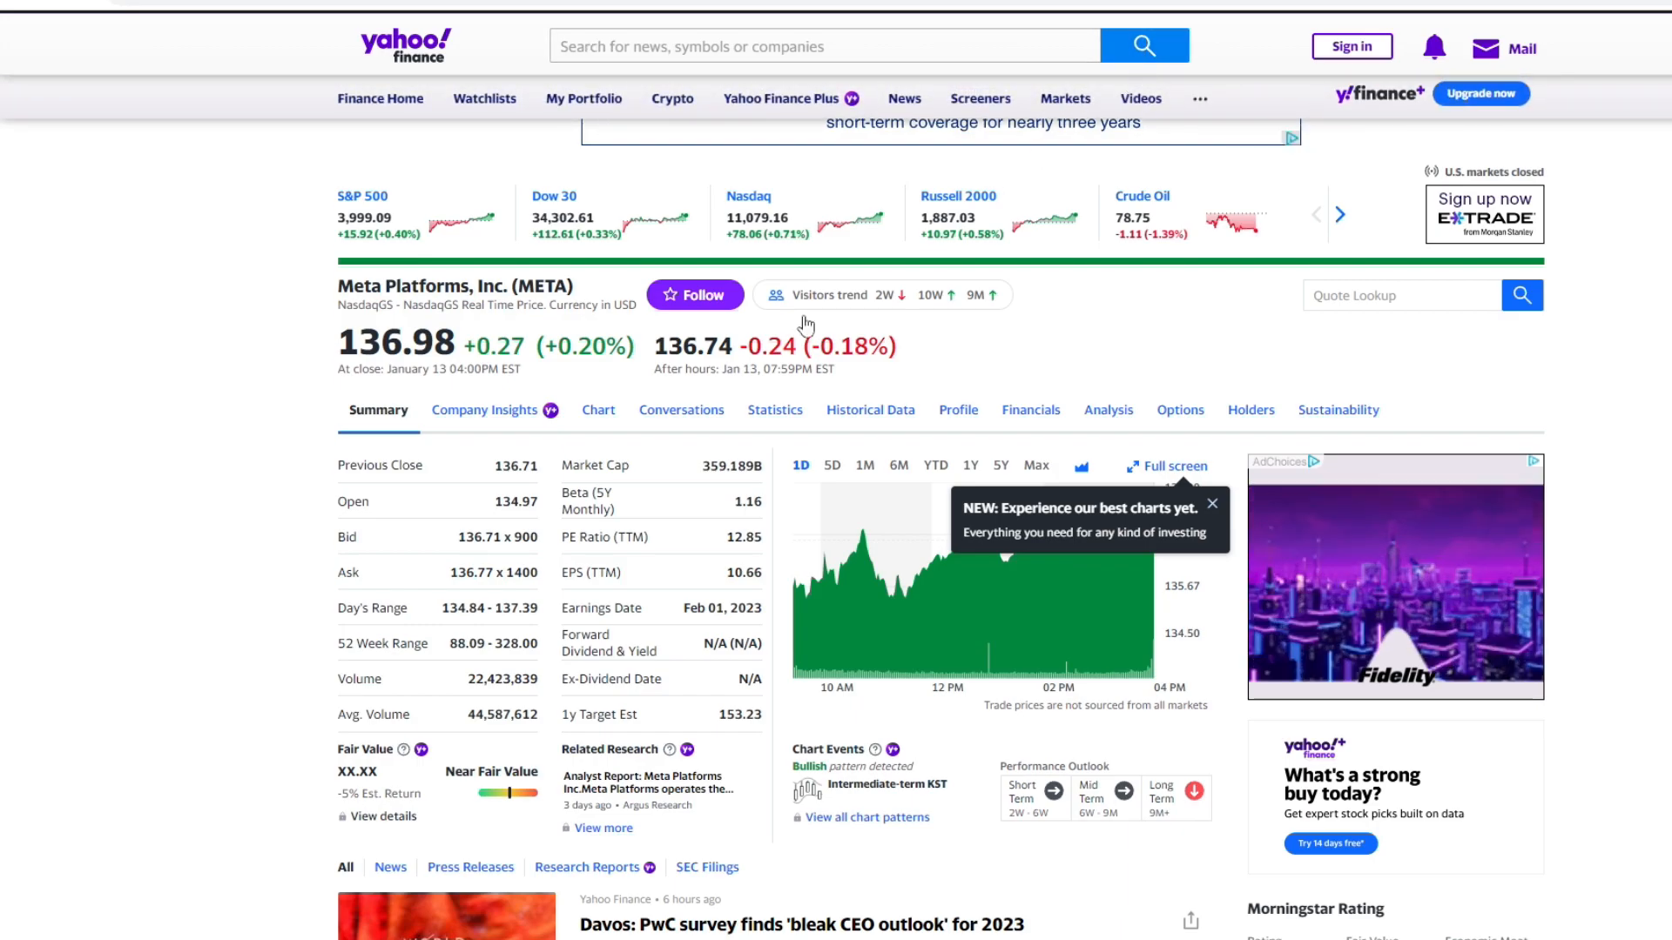
scroll("down", 3)
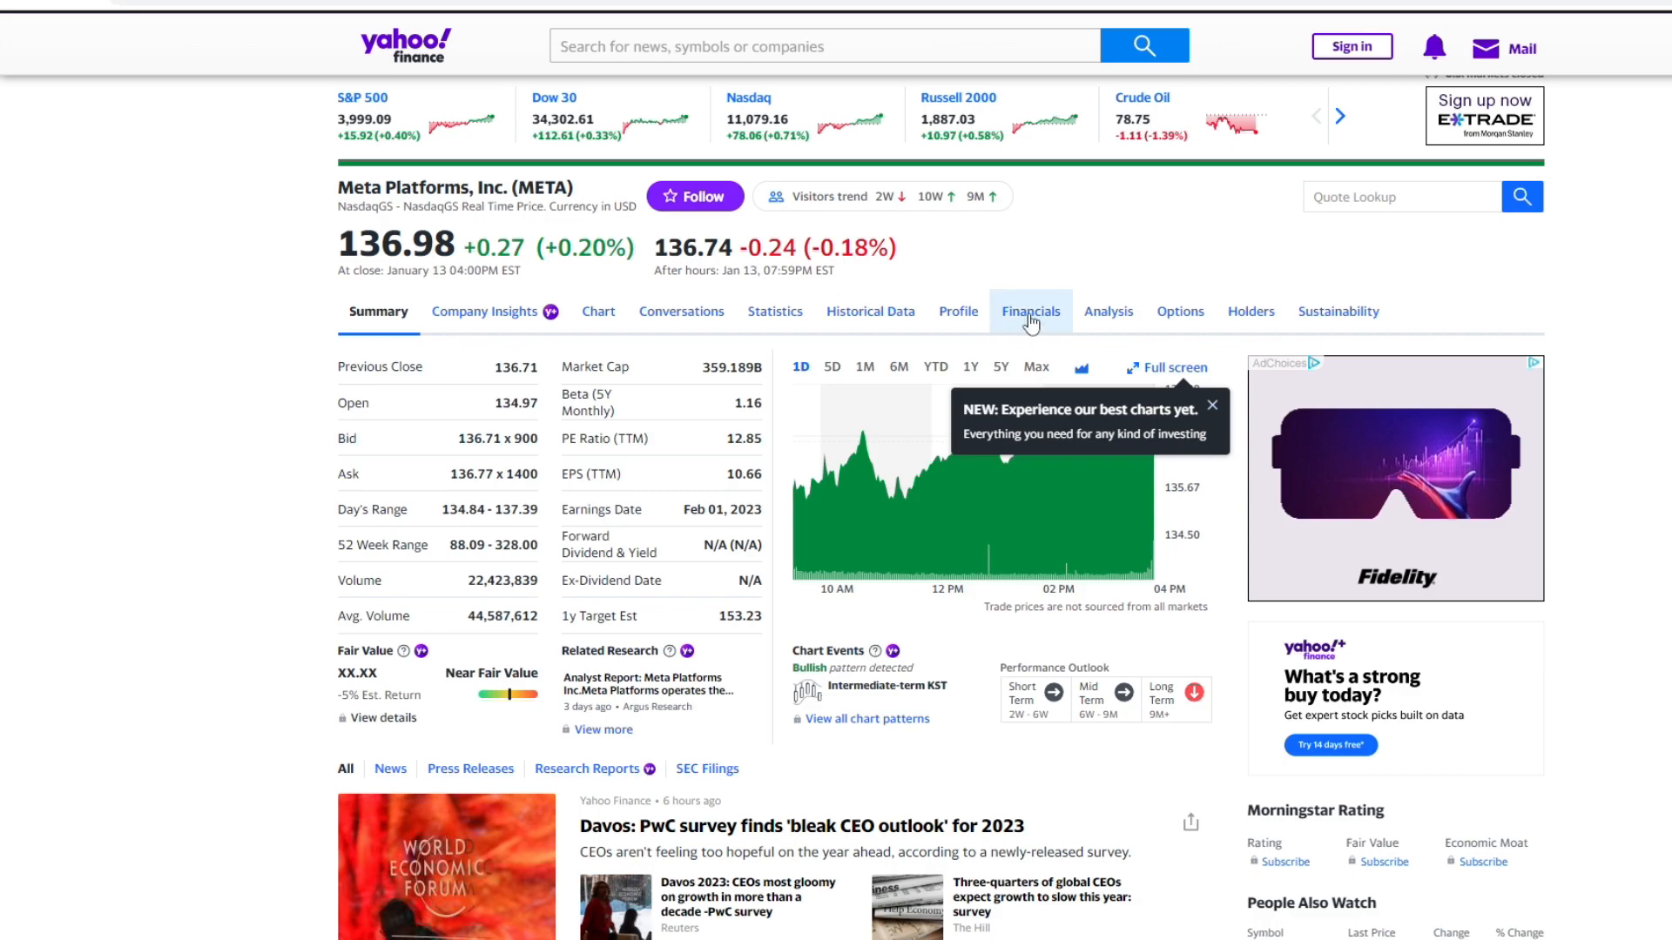
left_click(1029, 311)
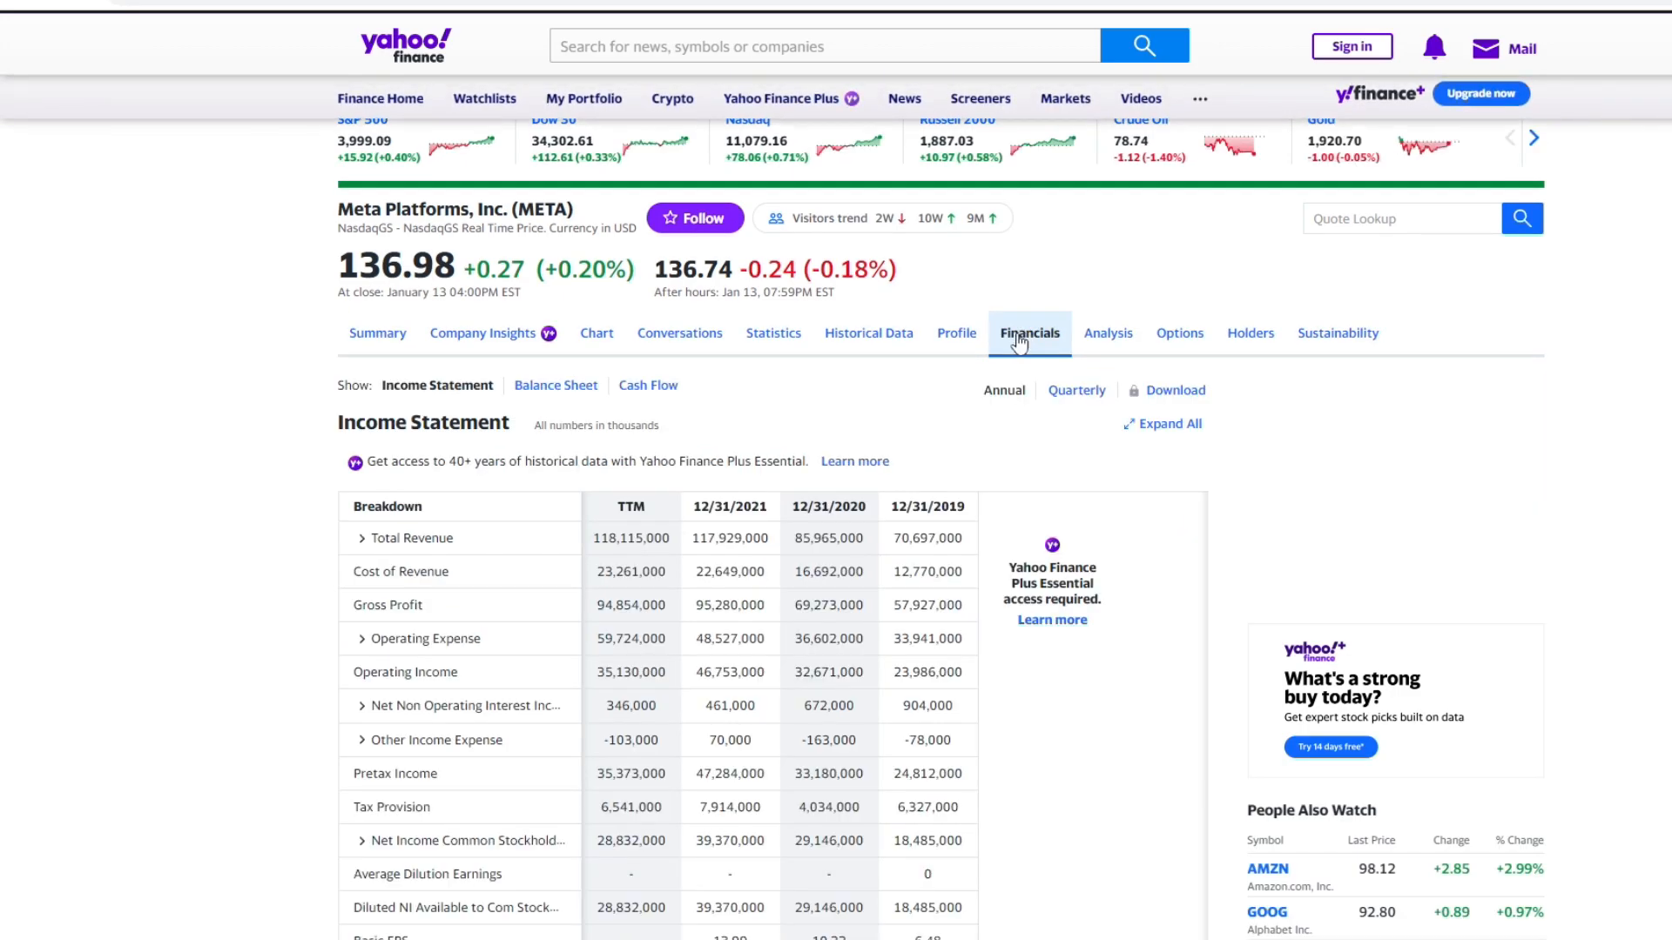